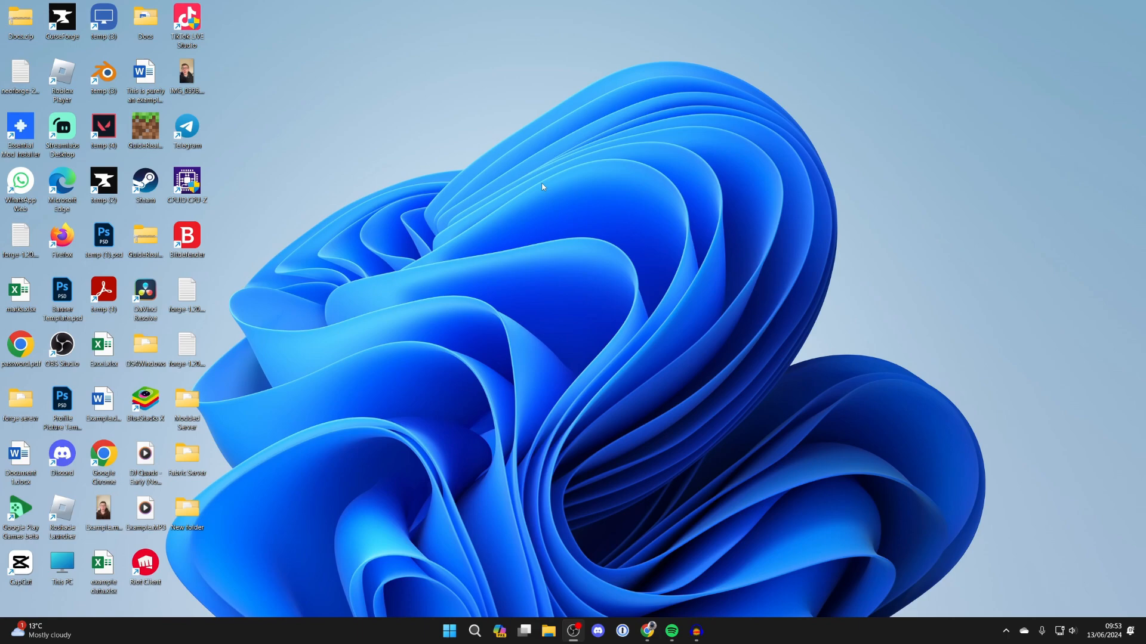
mouse_move(543, 438)
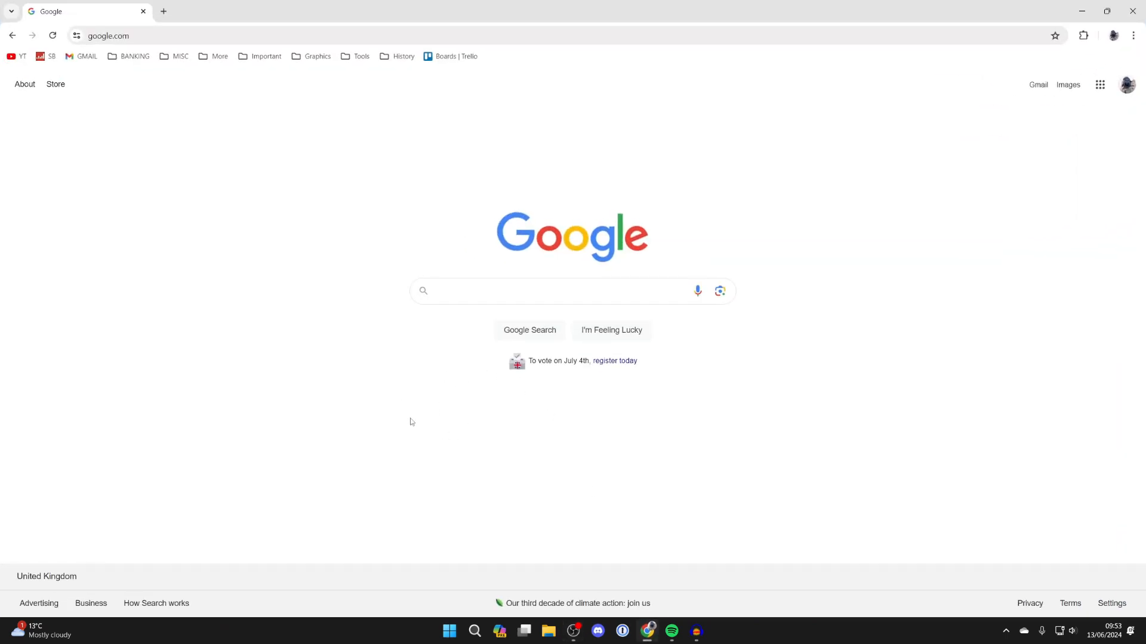
mouse_move(395, 446)
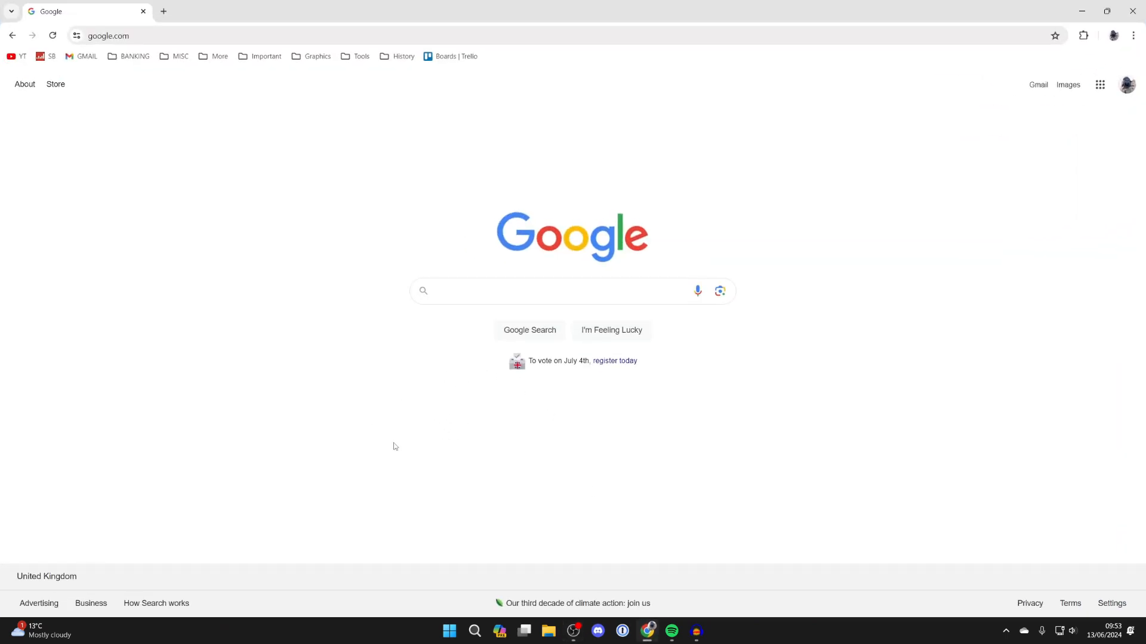
Enter "microsoft" into the Google search box.
text(micro)
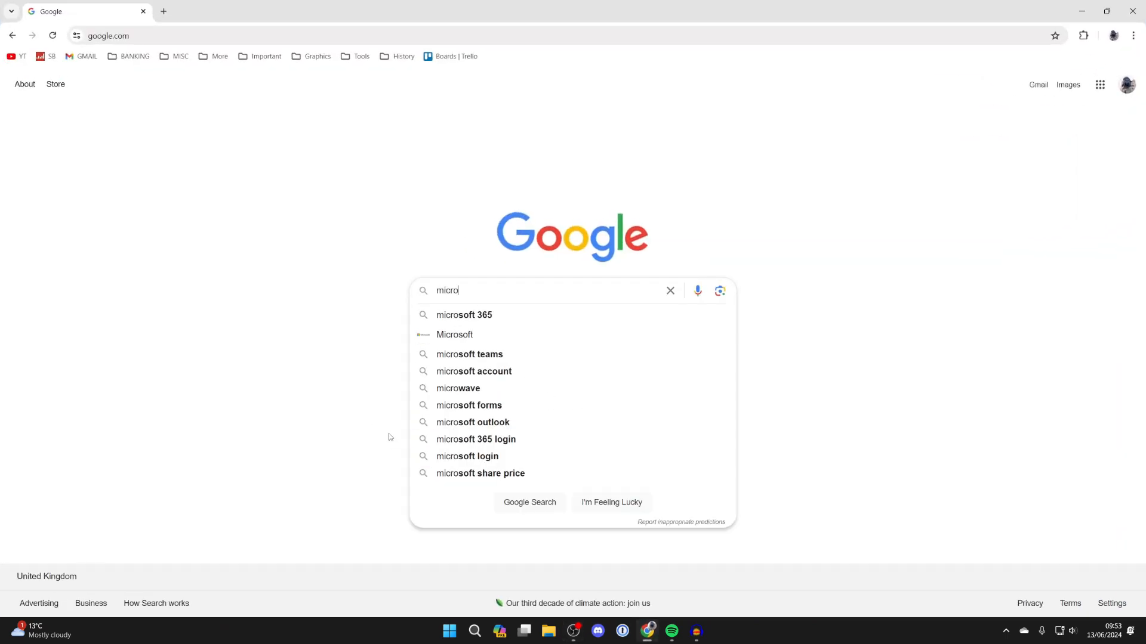
text(soft)
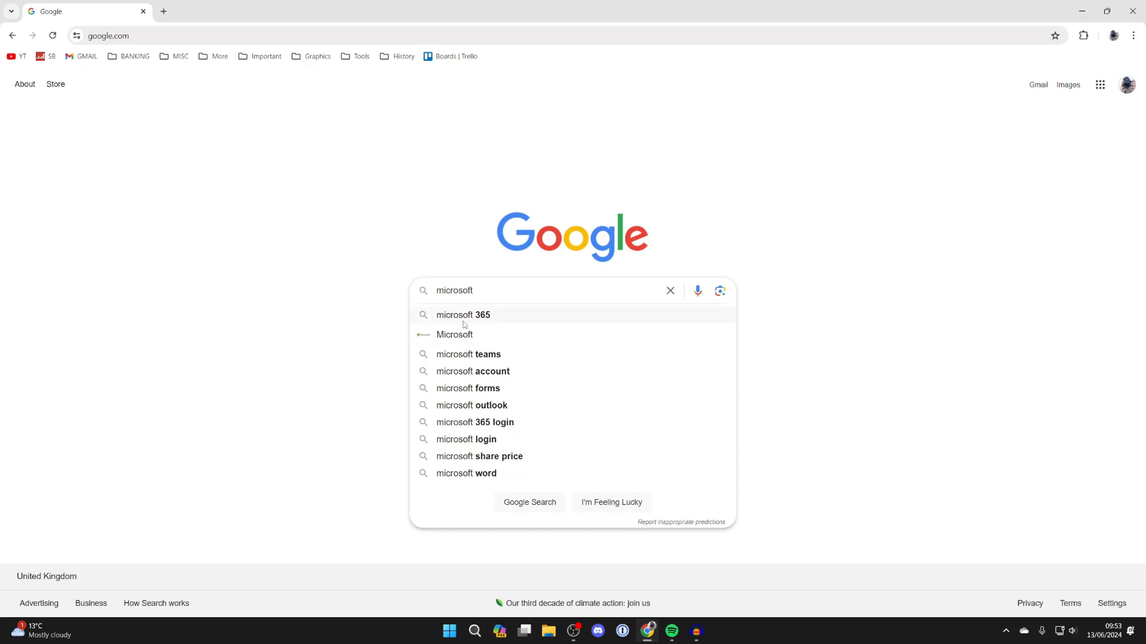
Search for microsoft 365 and open the Microsoft 365: Login result at office.com.
click(462, 315)
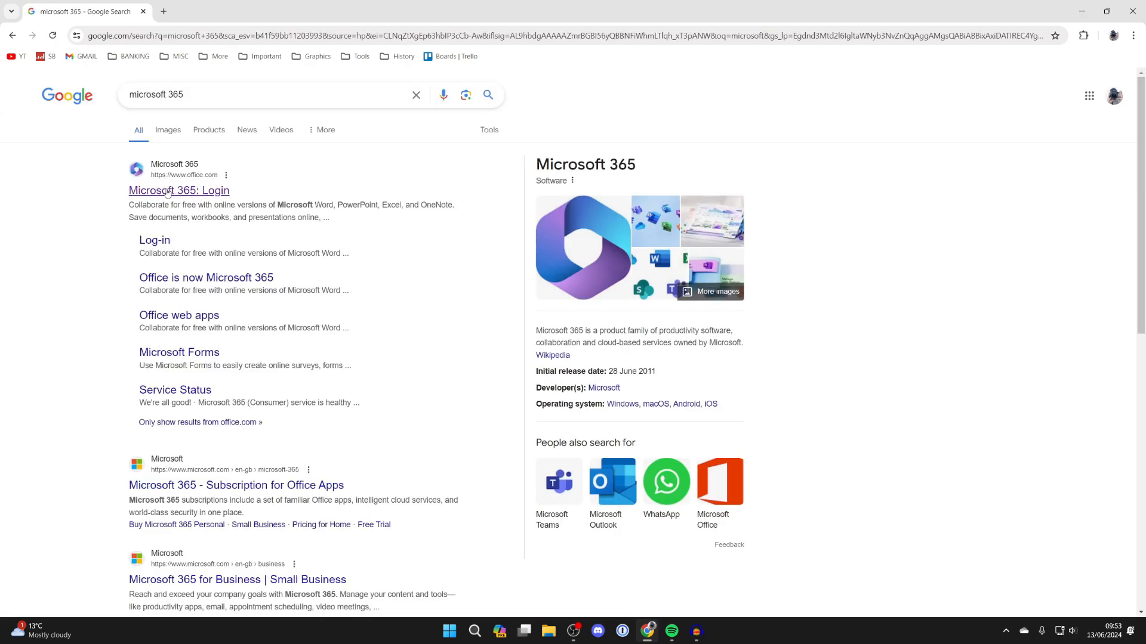
click(178, 191)
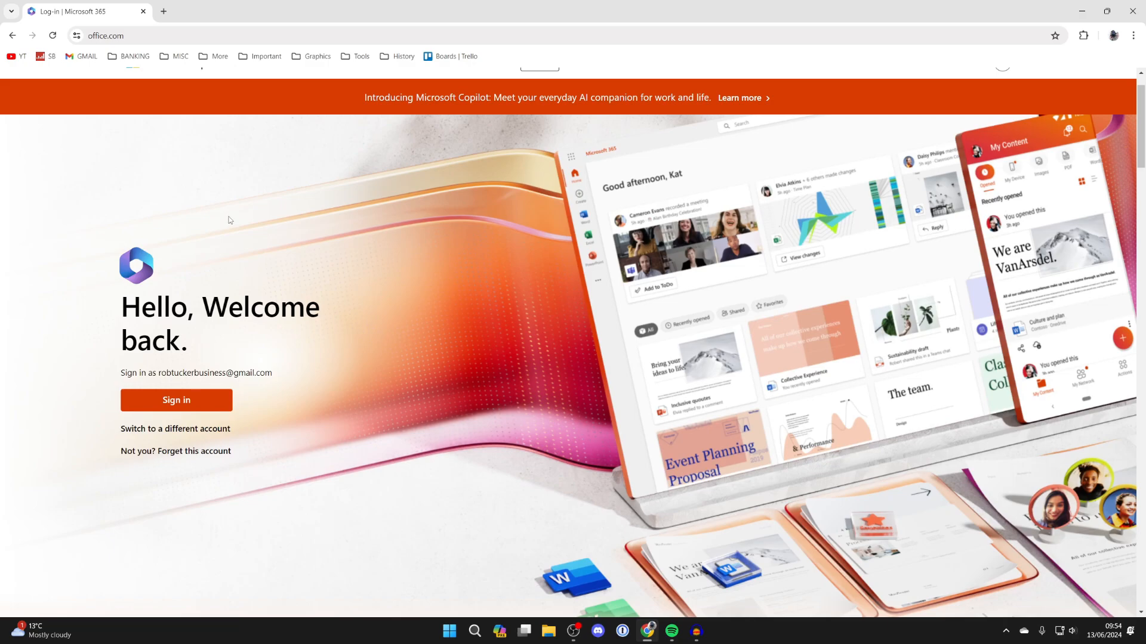
mouse_move(151, 286)
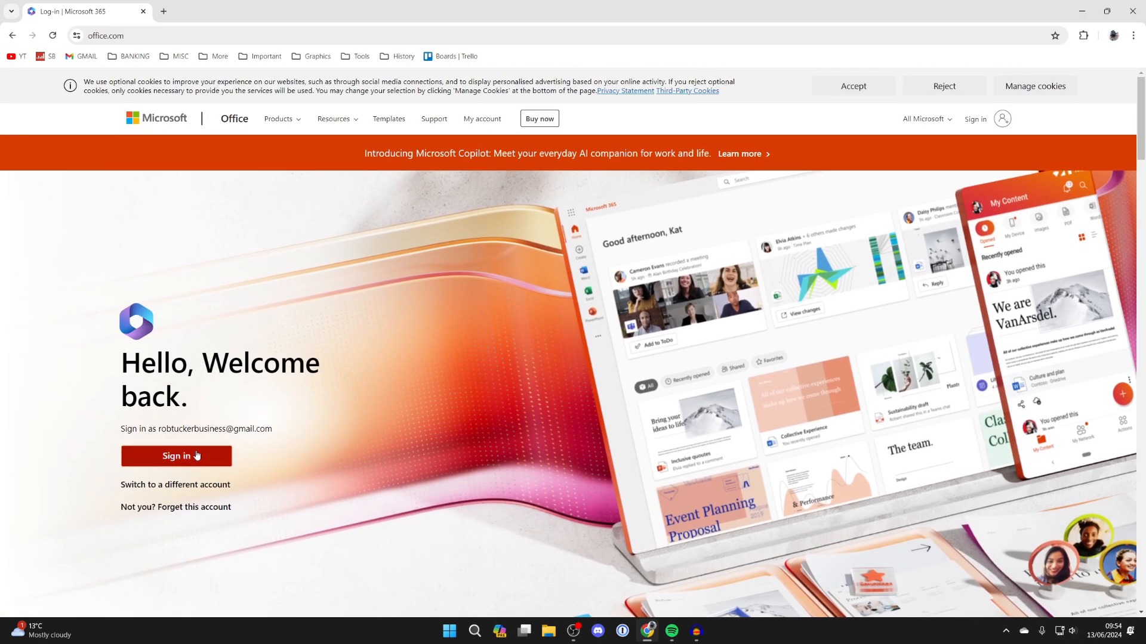
Sign in, compare Monthly and Yearly plan prices in Buy Microsoft 365, then return to the home page.
click(175, 456)
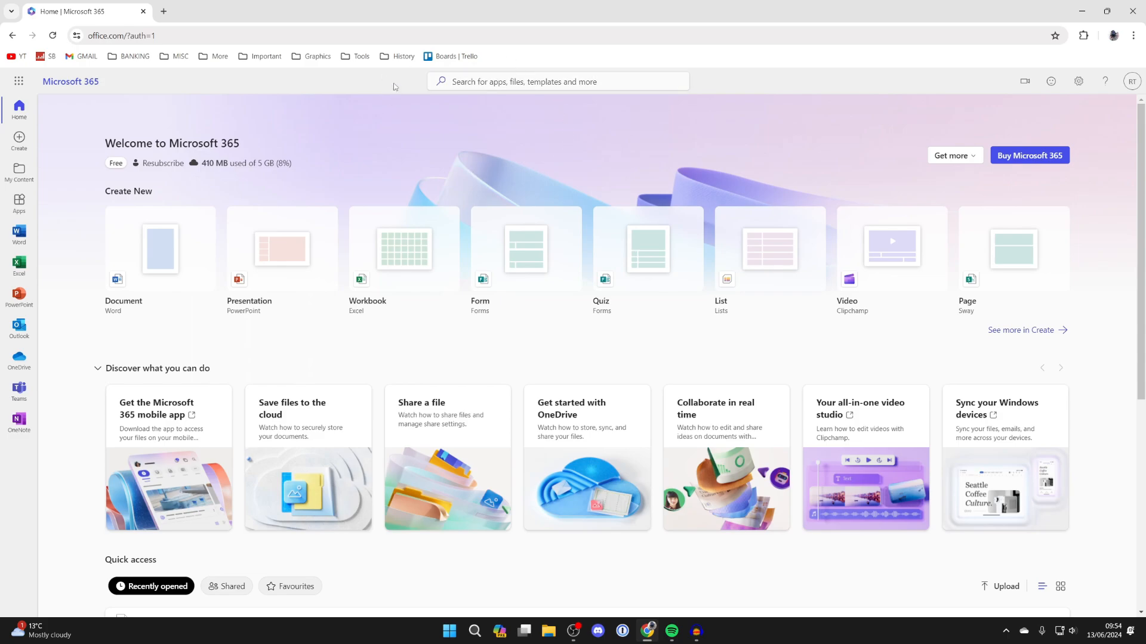
mouse_move(290, 154)
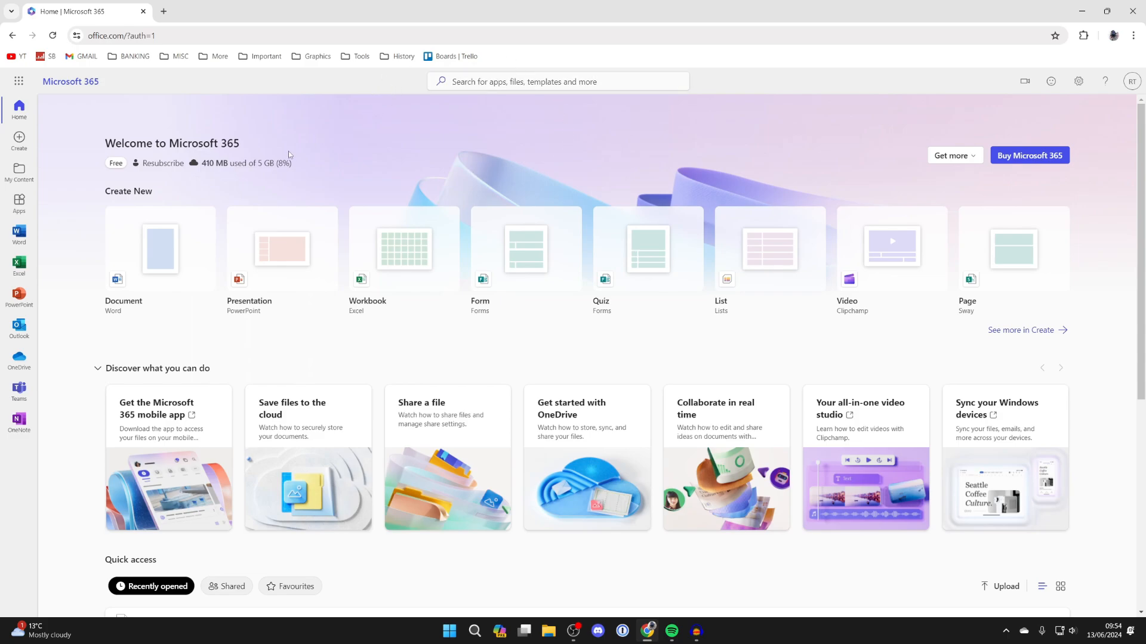
mouse_move(268, 154)
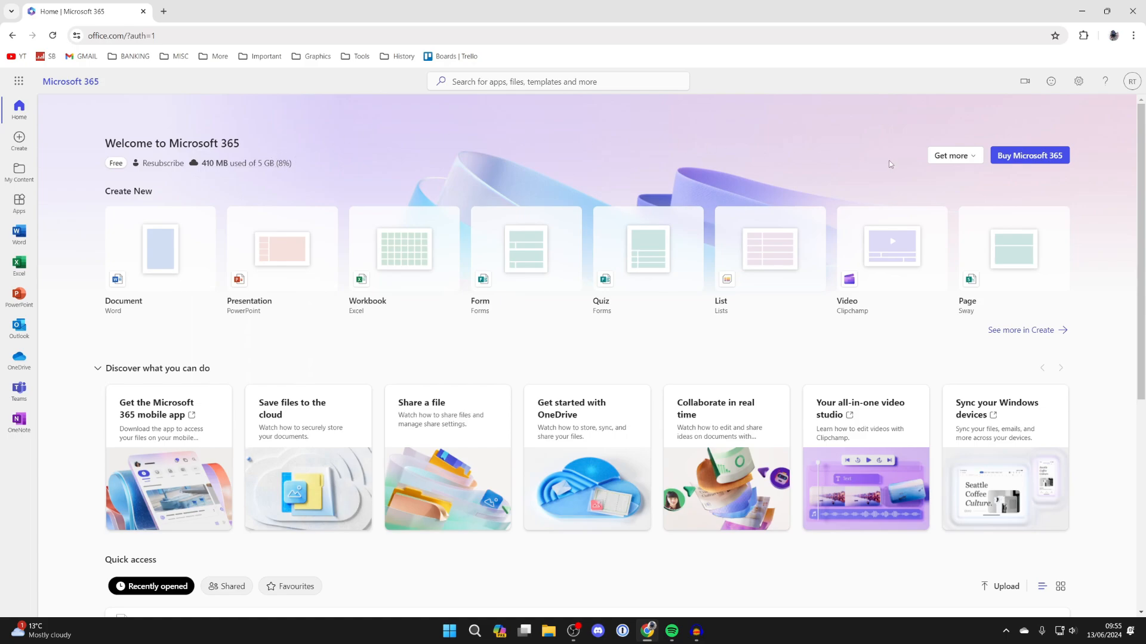
click(1028, 155)
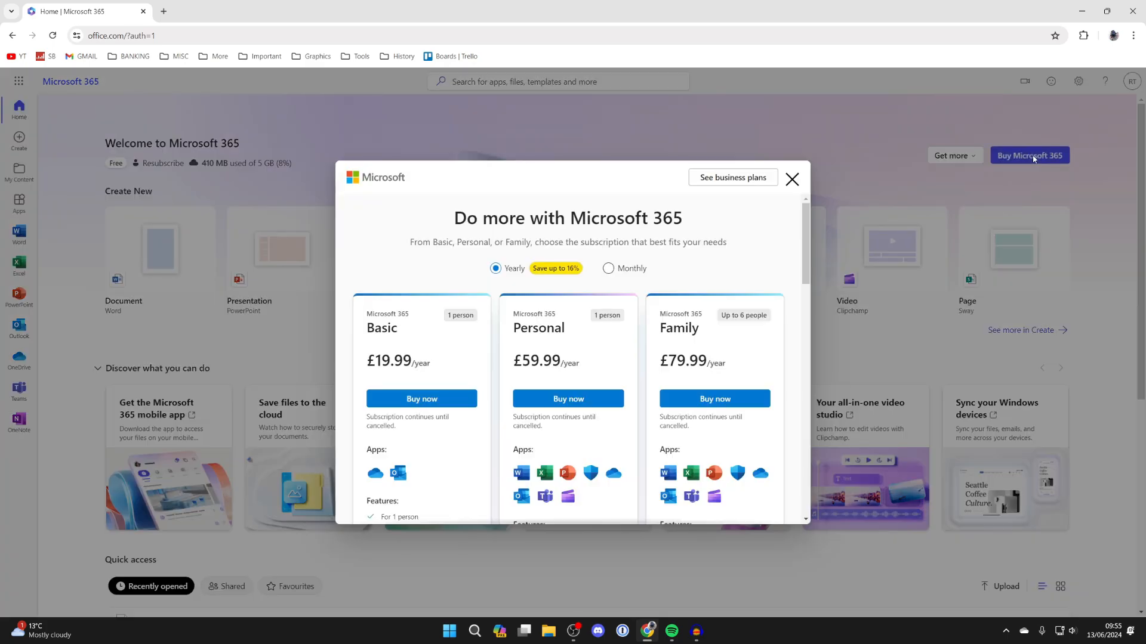
click(607, 268)
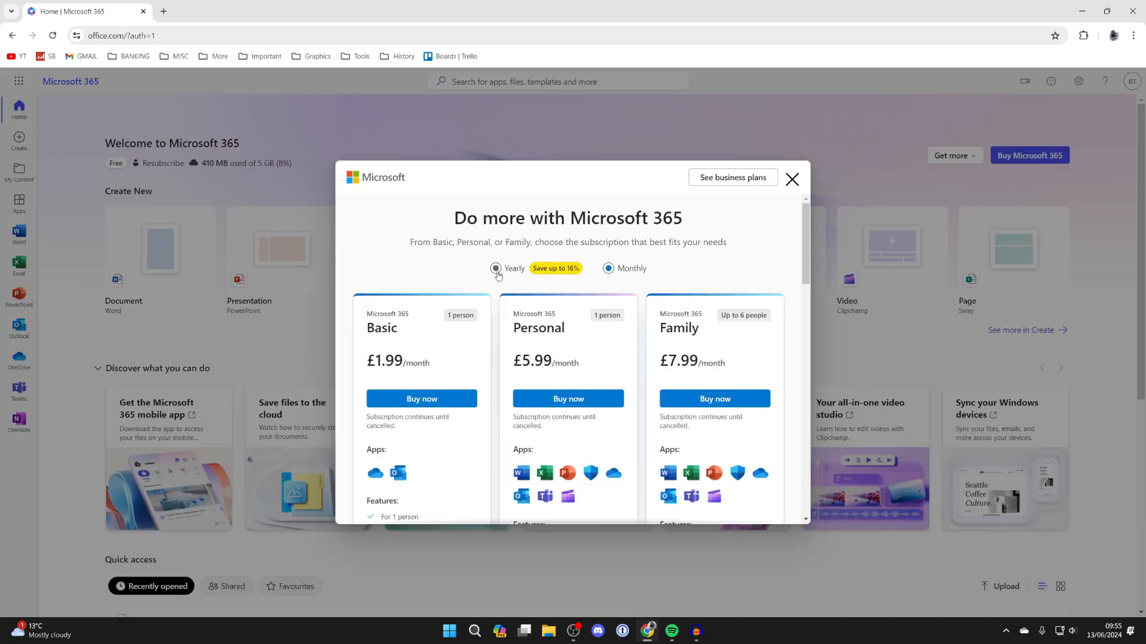
click(607, 268)
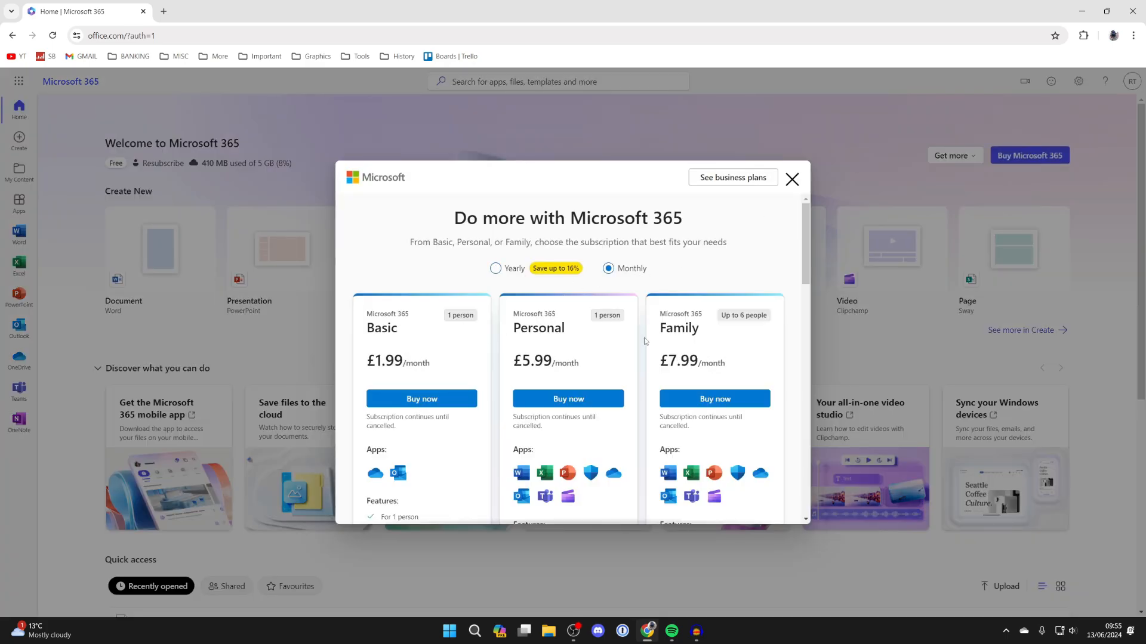
click(791, 179)
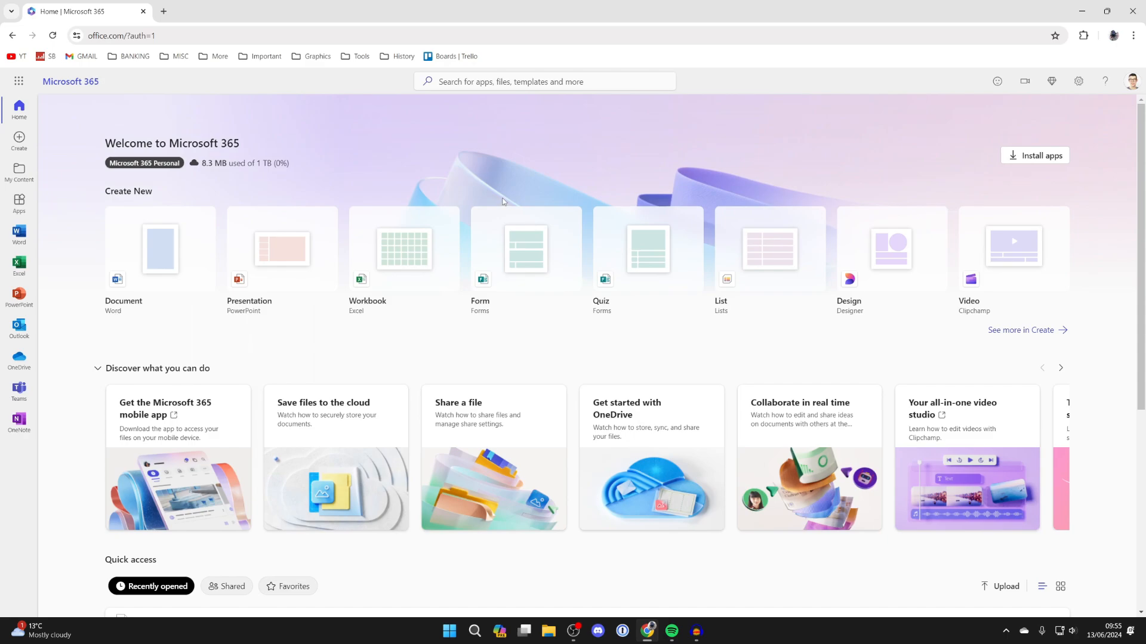
mouse_move(1033, 156)
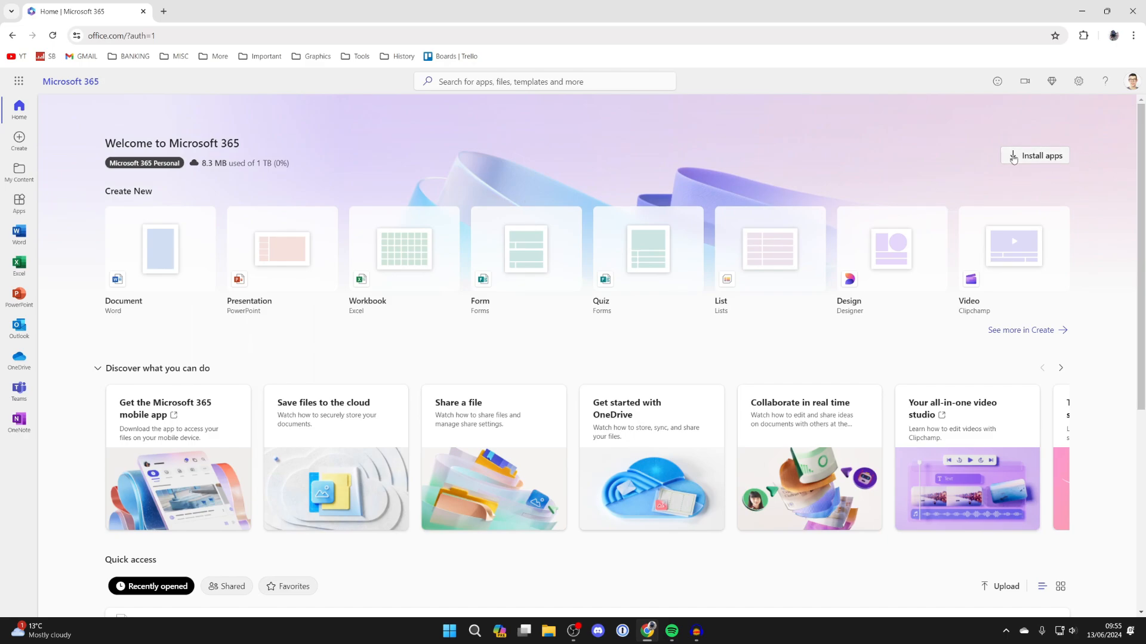
Start Install apps and choose the Microsoft 365 apps option.
click(1033, 155)
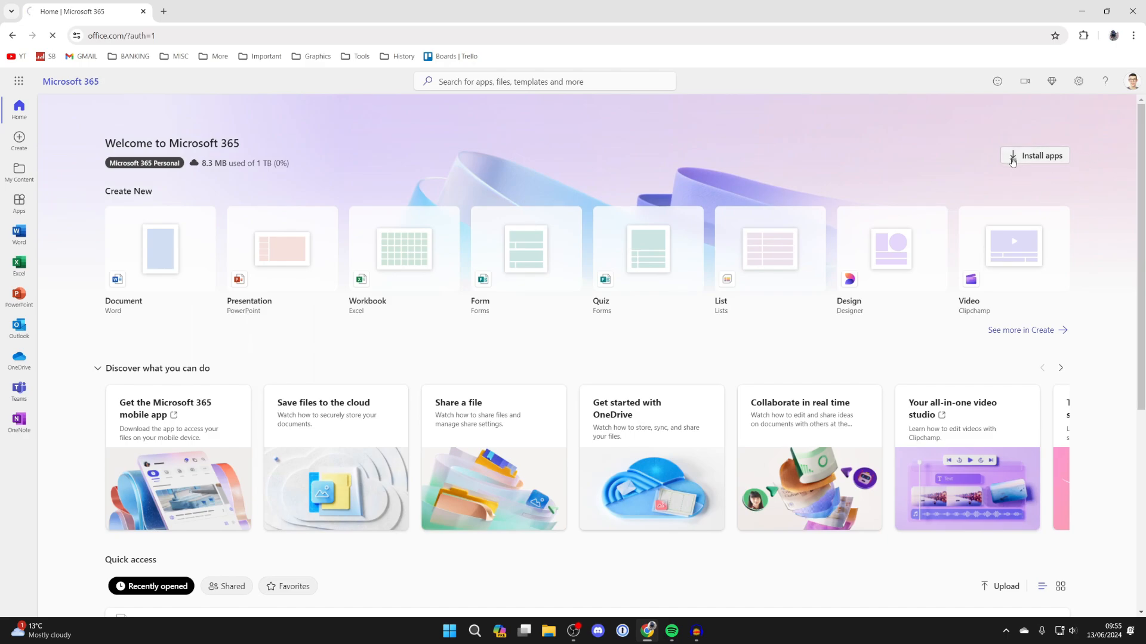
click(1036, 156)
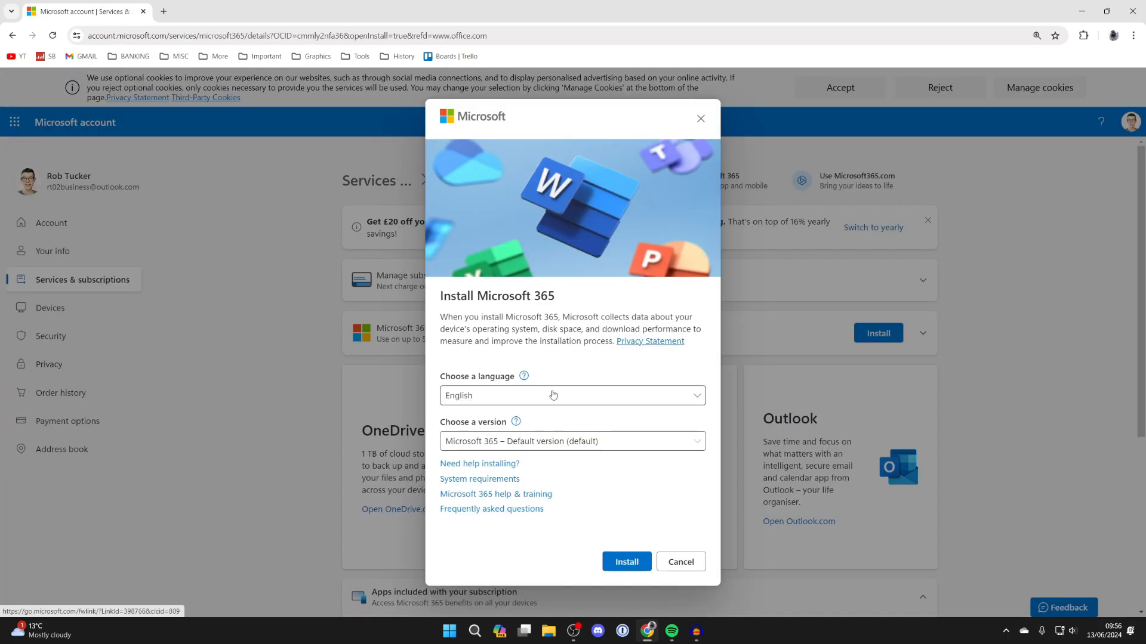
Keep the default version in English and confirm Install for Microsoft 365.
click(572, 395)
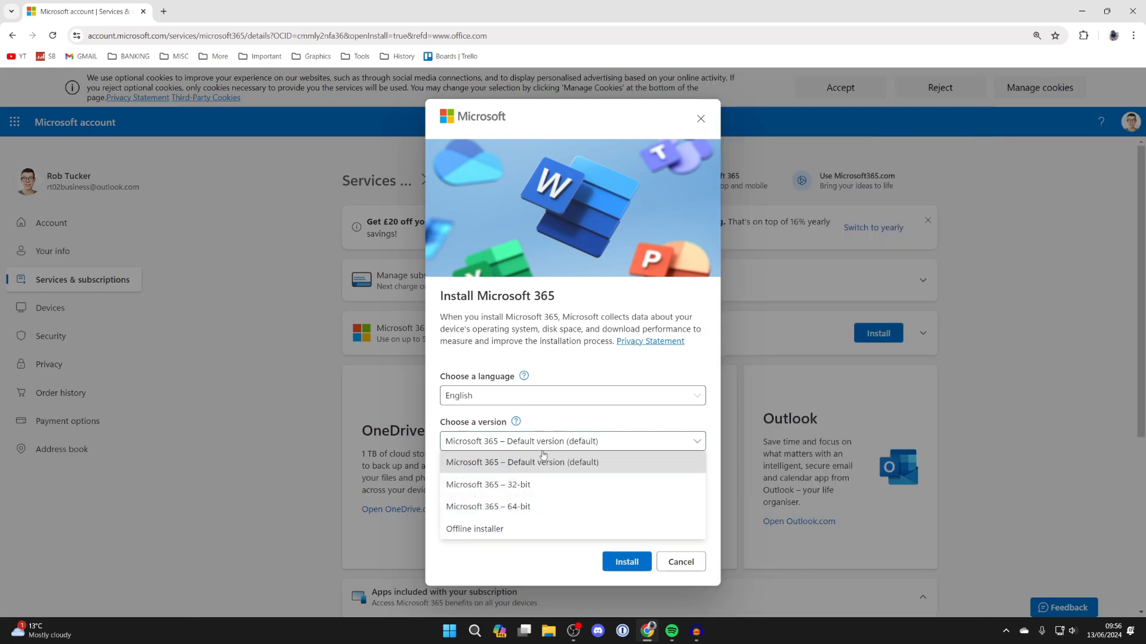
click(522, 462)
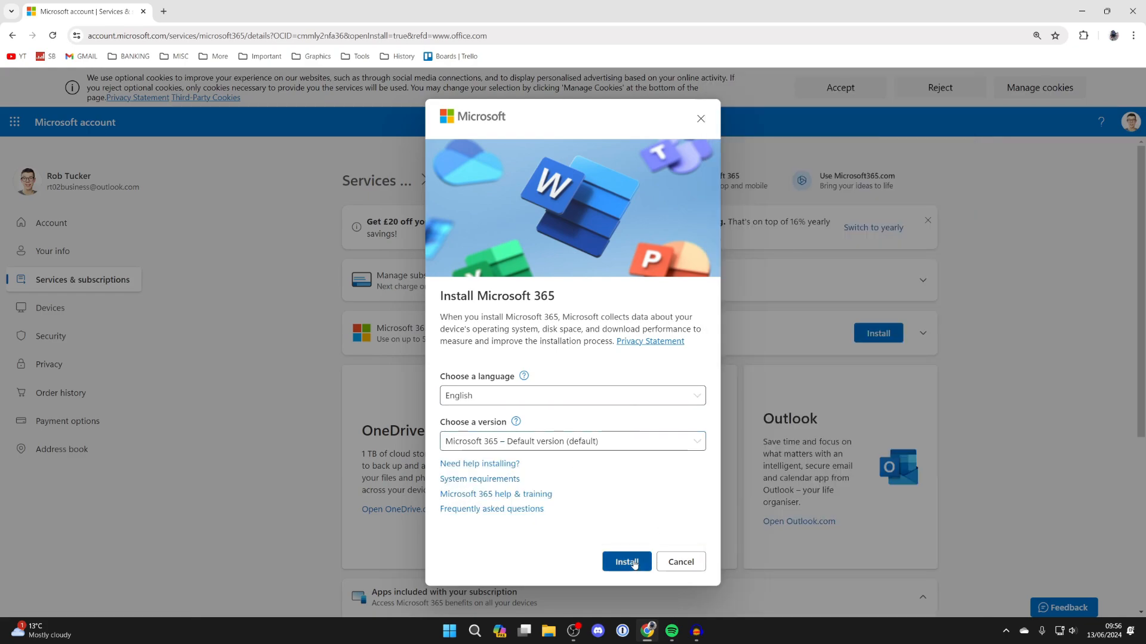
click(625, 562)
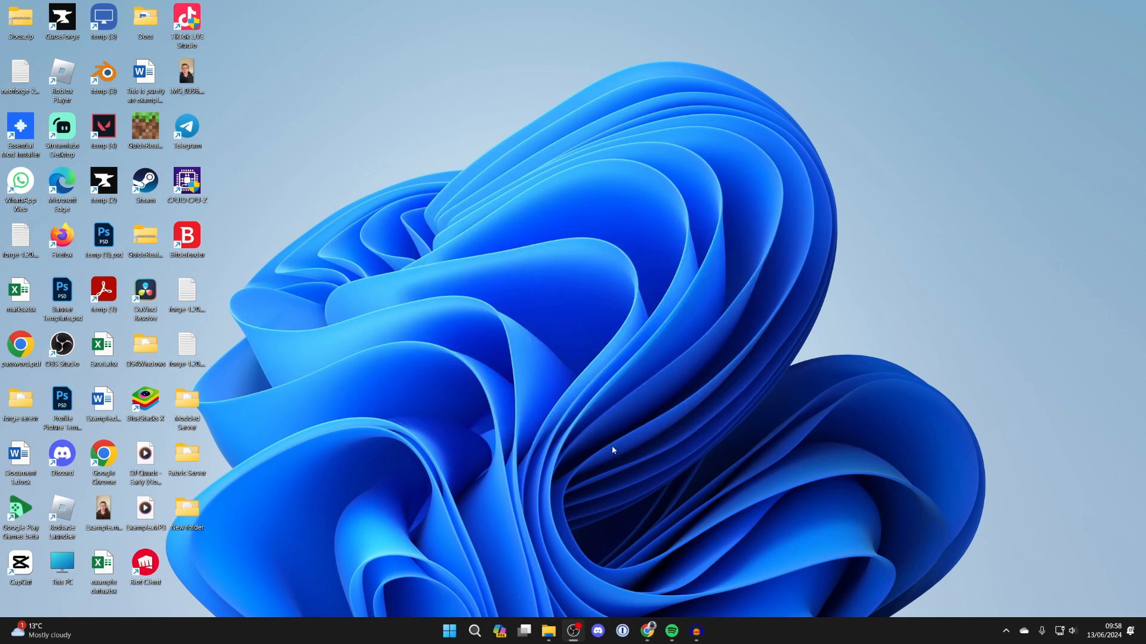
mouse_move(475, 443)
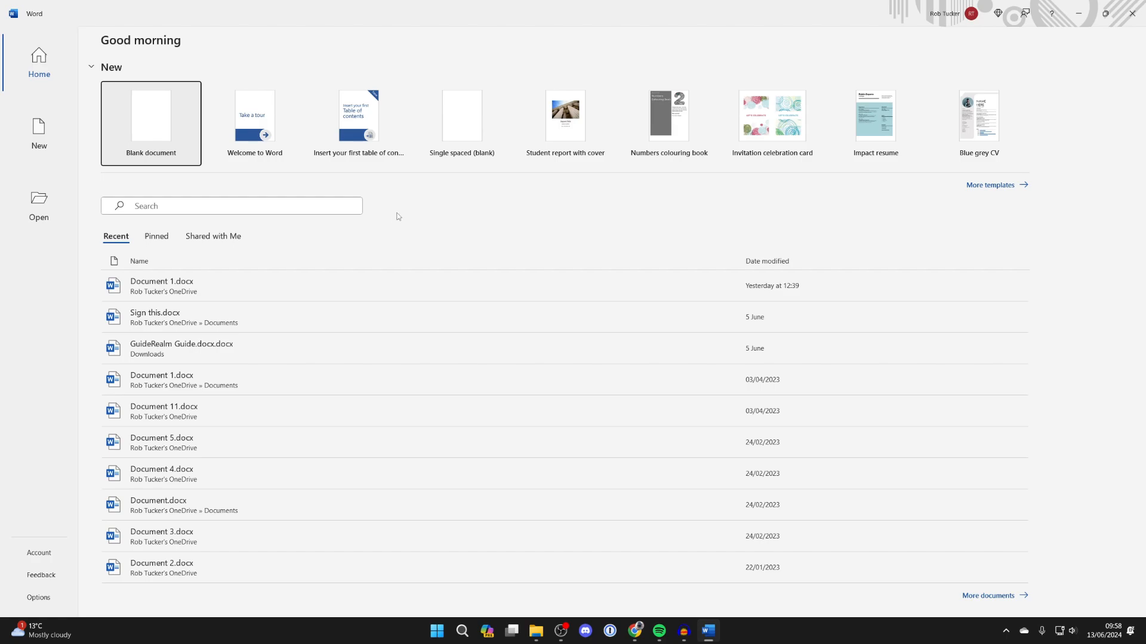
Create a new blank document in the freshly installed Word.
click(150, 118)
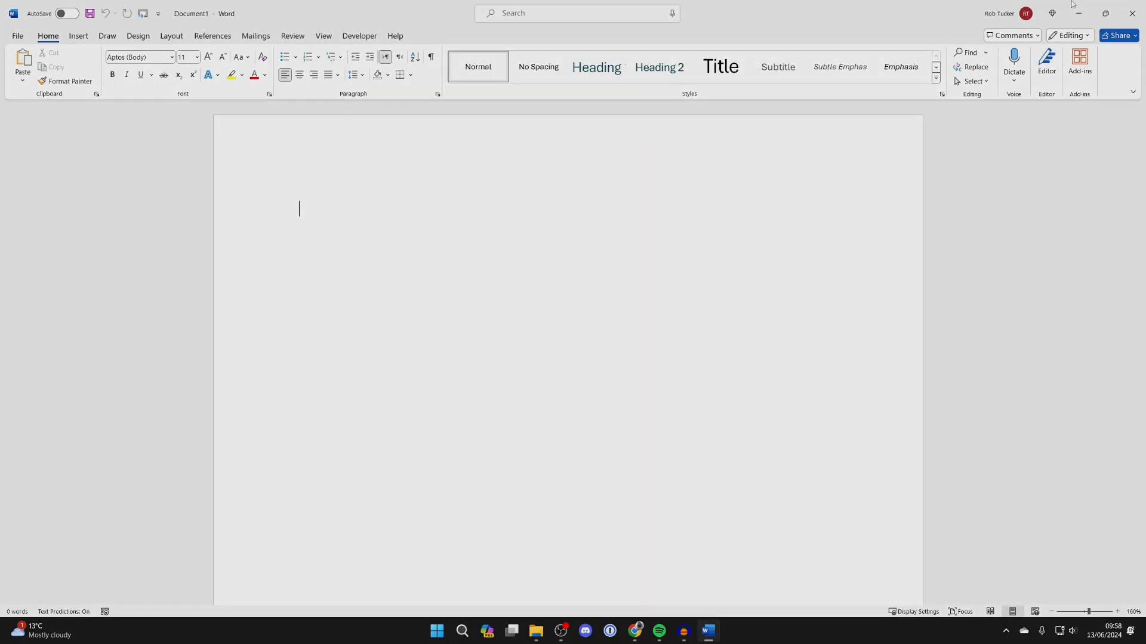